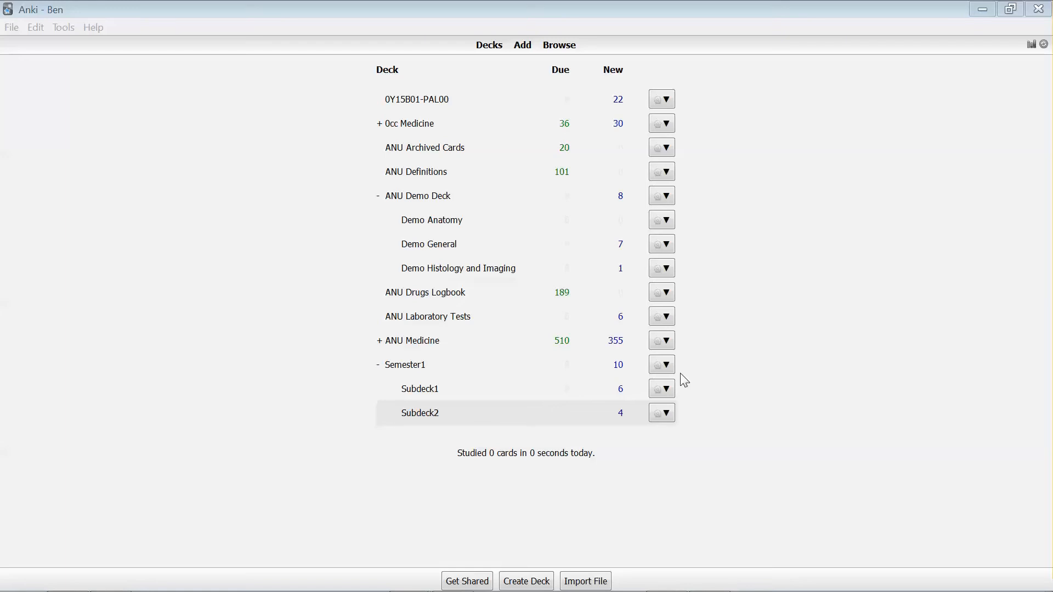
mouse_move(421, 401)
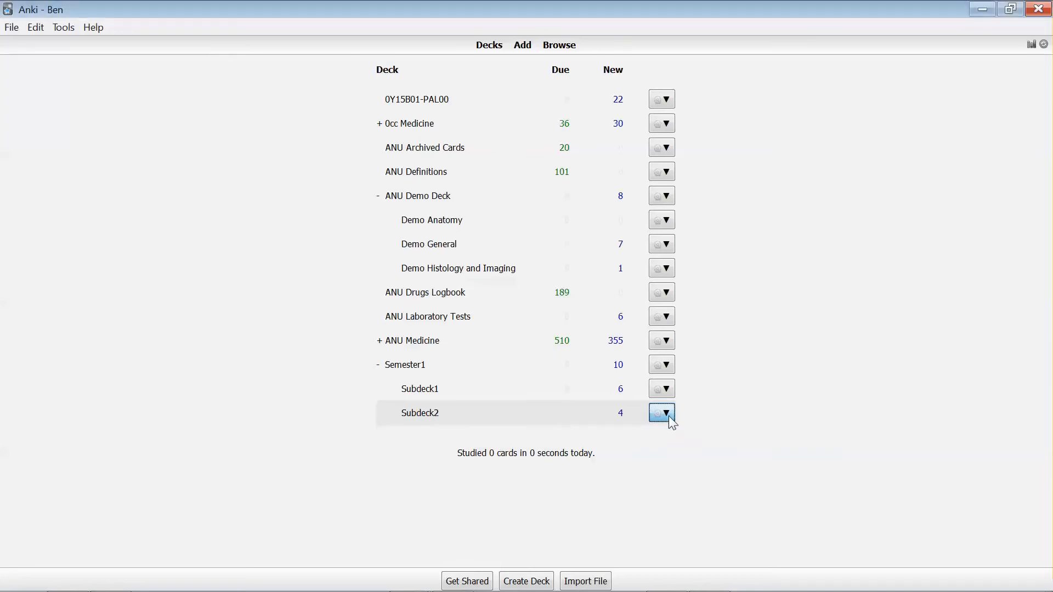
Step: Open the actions menu for the Subdeck2 deck under Semester1
click(661, 412)
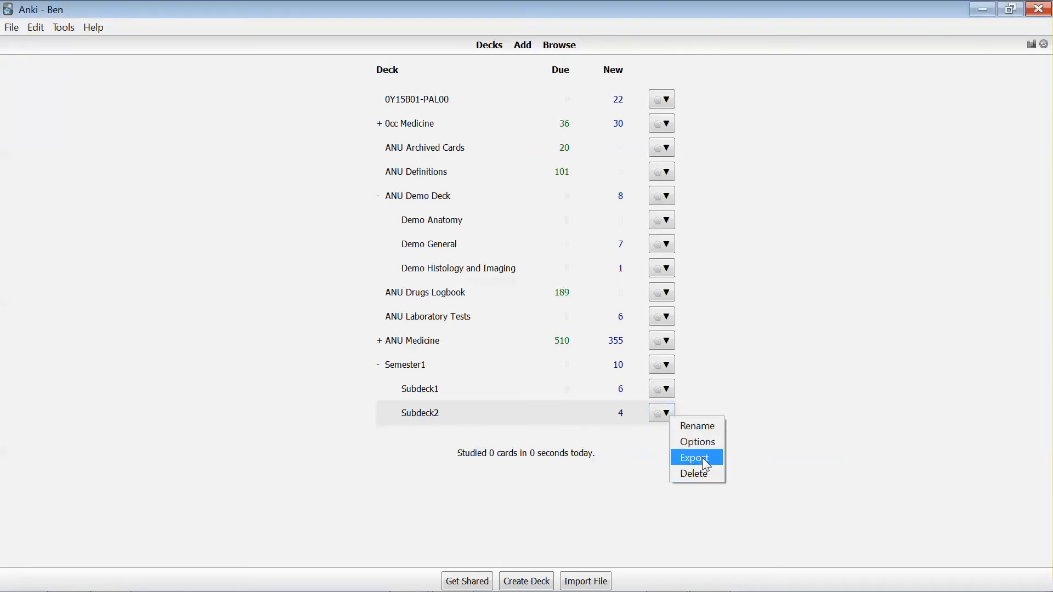
mouse_move(705, 460)
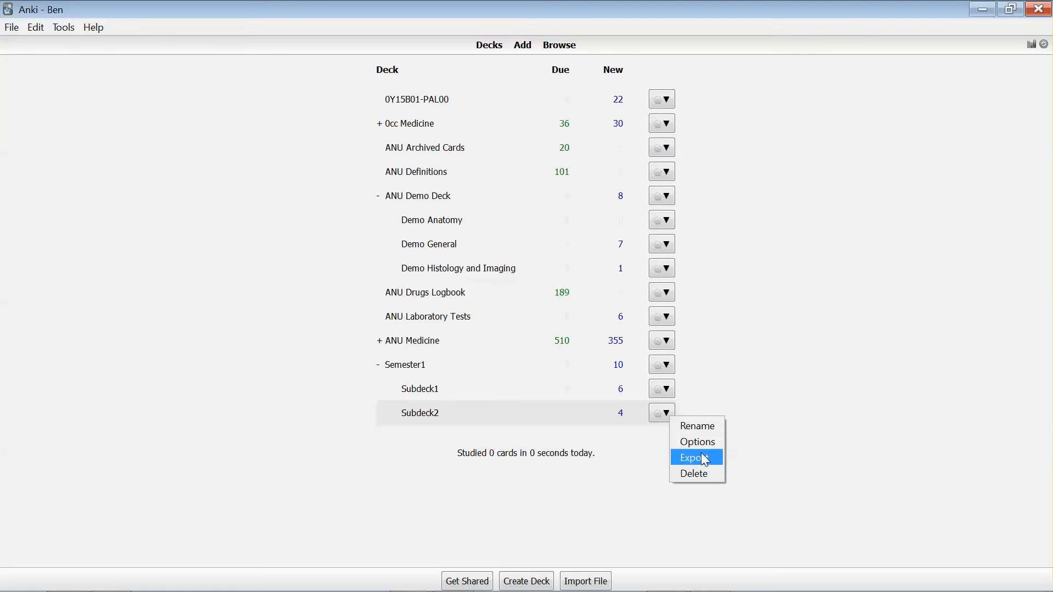
Step: Choose Export for Subdeck2 to bring up the Anki Deck Package export settings
click(691, 457)
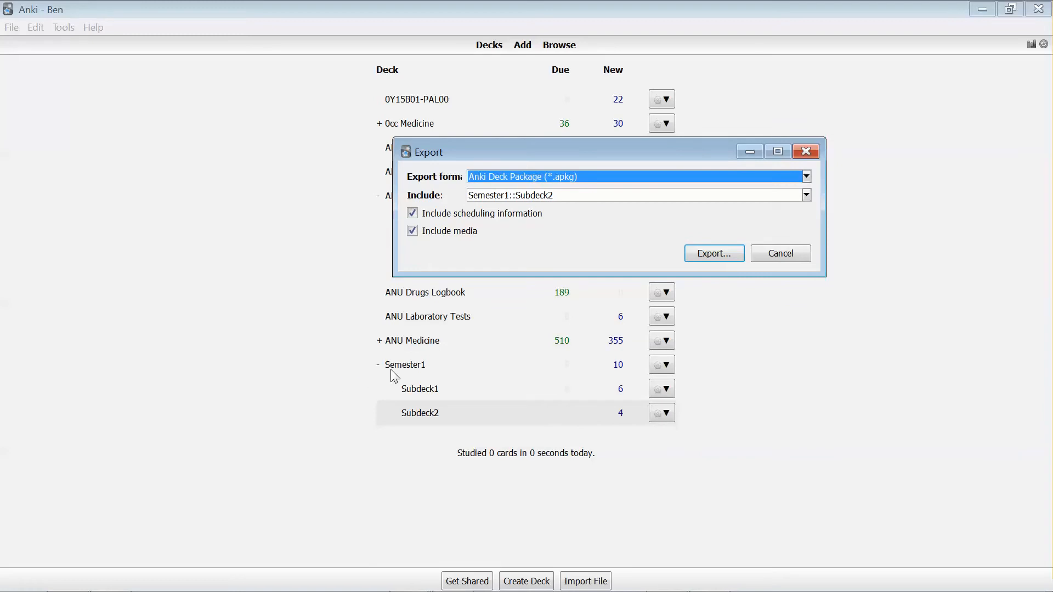
mouse_move(426, 416)
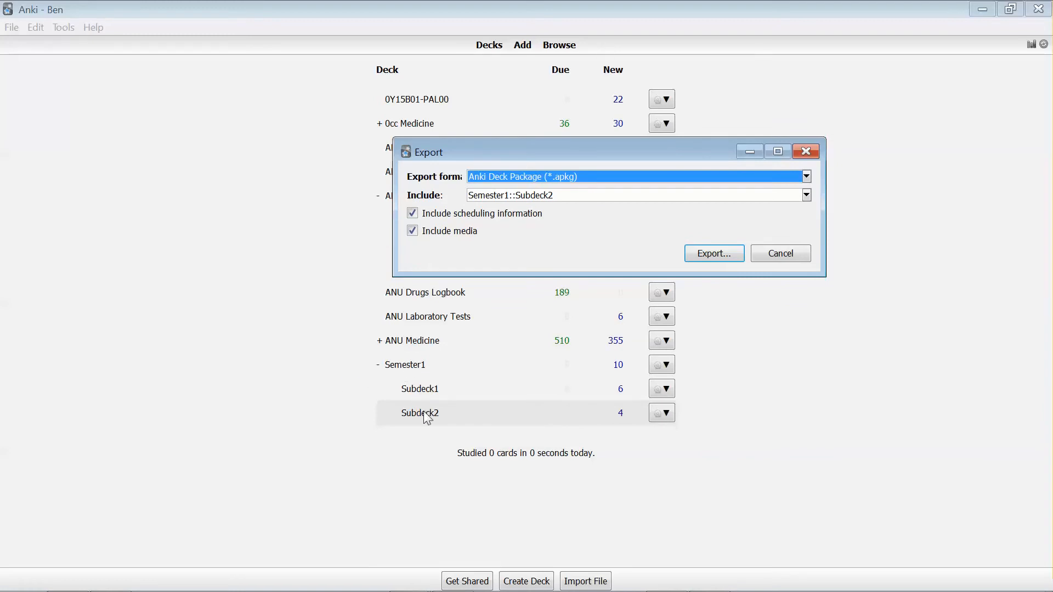
mouse_move(427, 389)
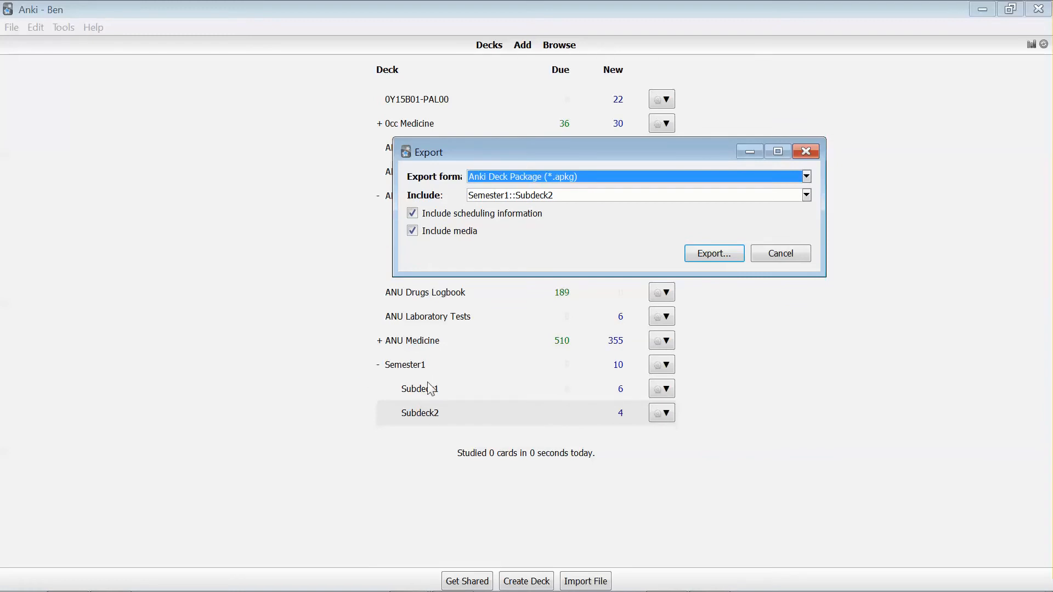
mouse_move(422, 427)
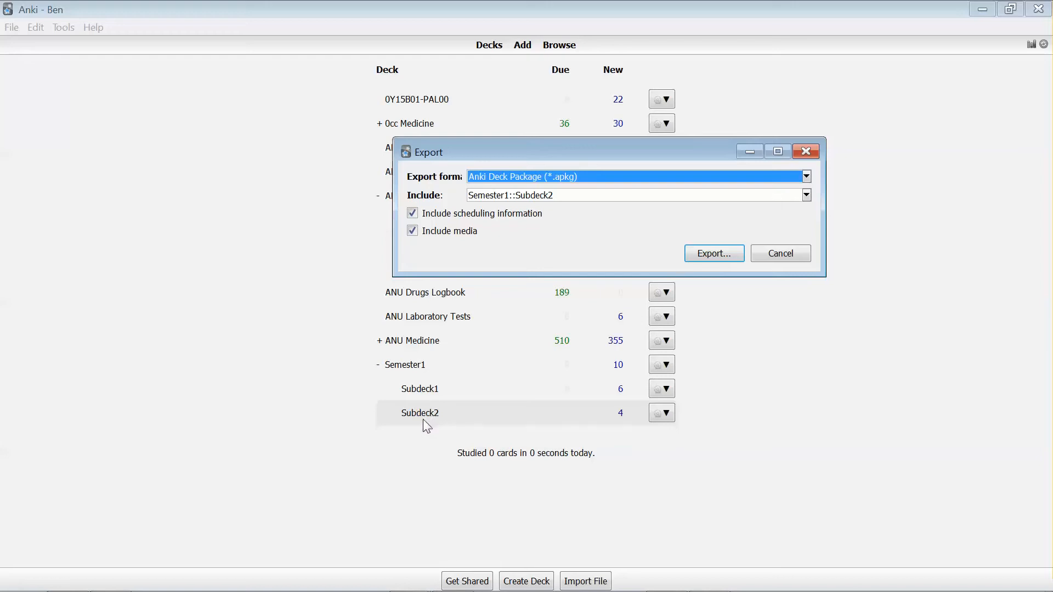
mouse_move(430, 419)
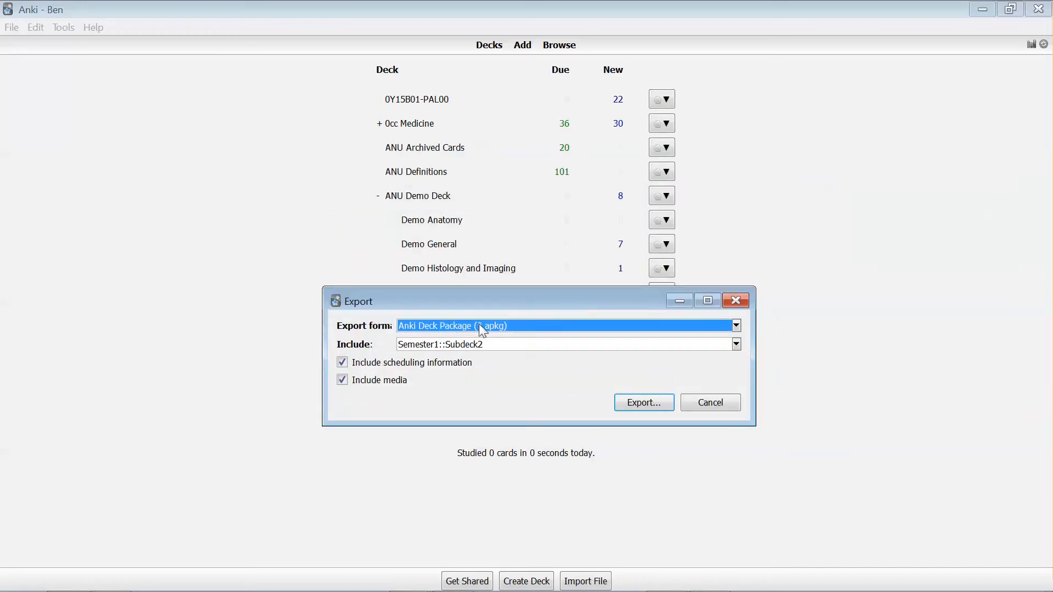
click(735, 326)
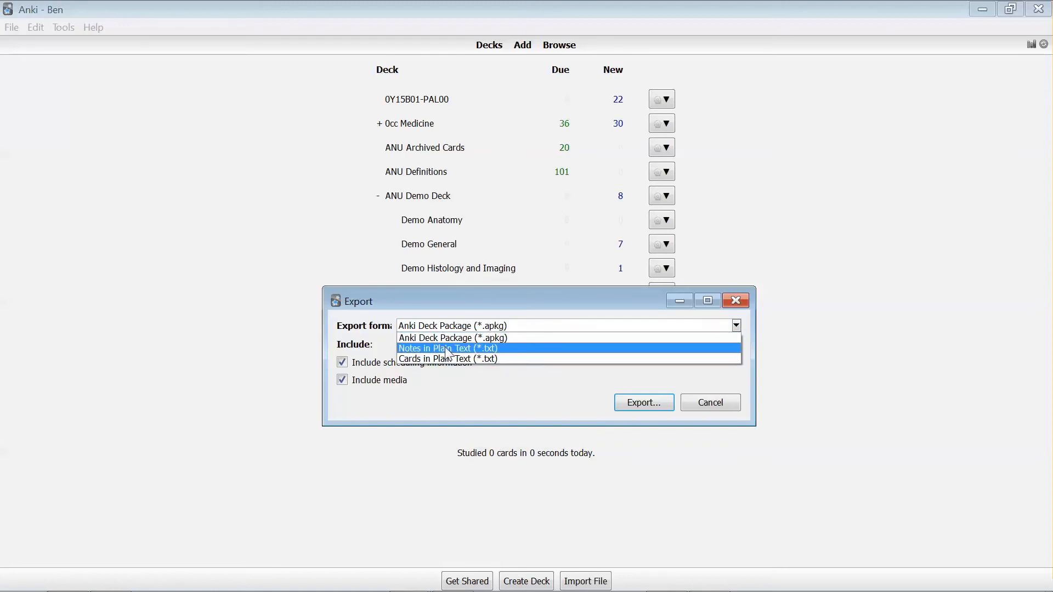
mouse_move(452, 338)
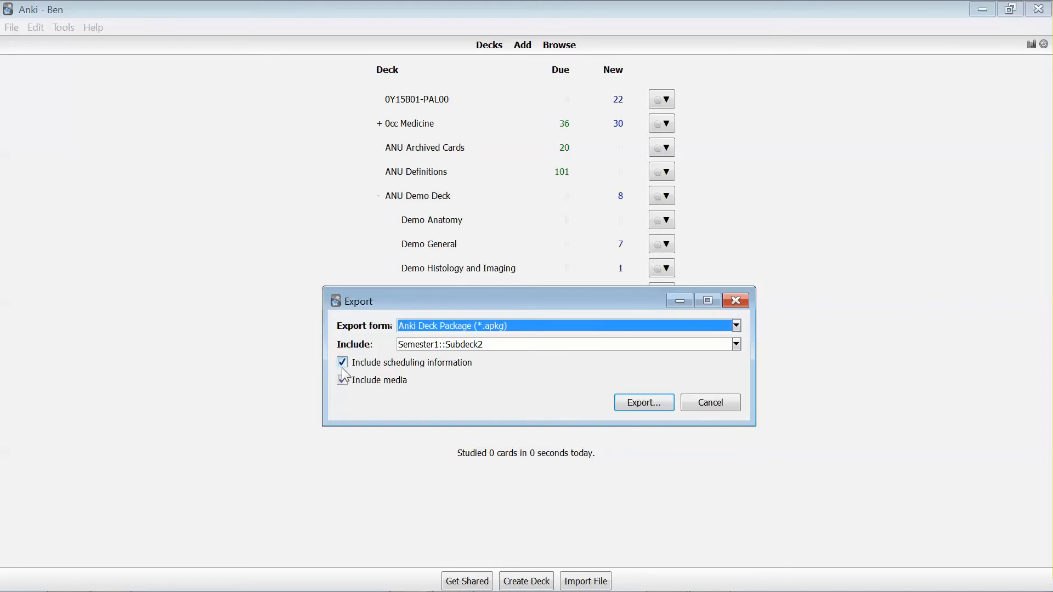
Step: Uncheck scheduling information, proceed to save Semester1__Subdeck2.apkg, then close the save dialog
click(342, 380)
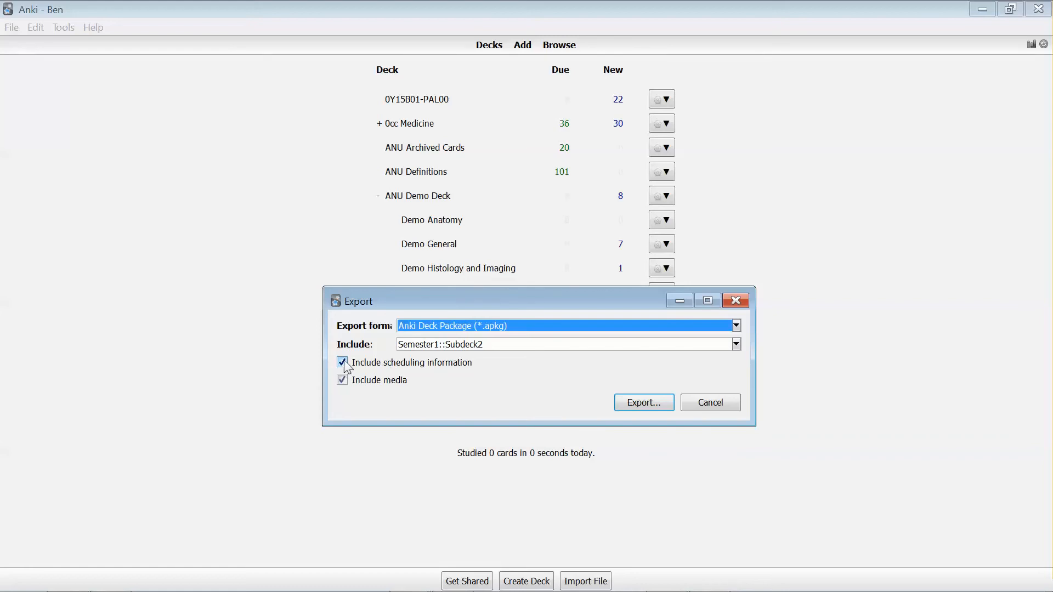
click(342, 363)
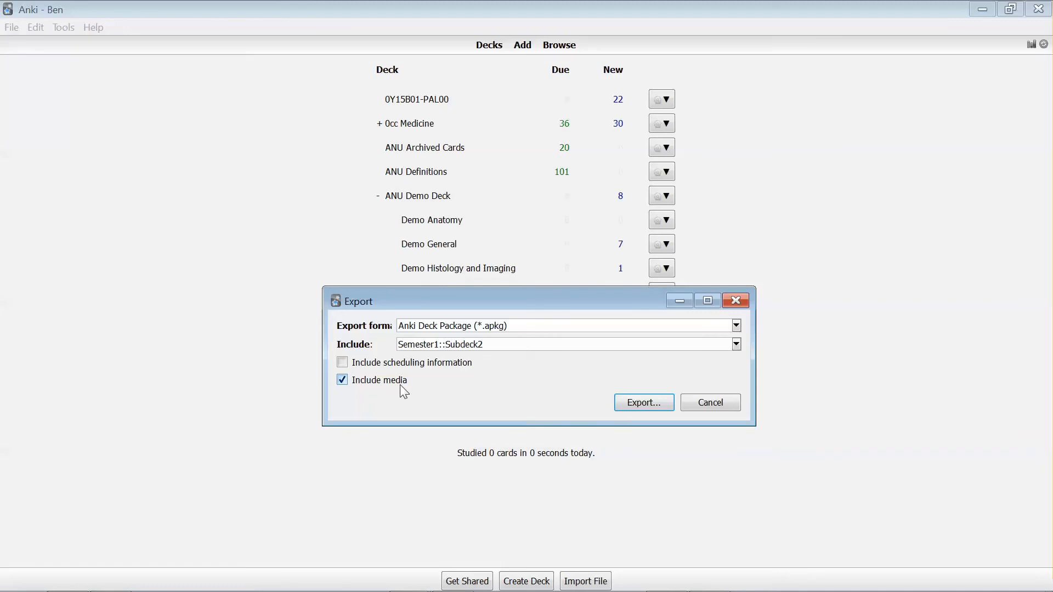
click(643, 402)
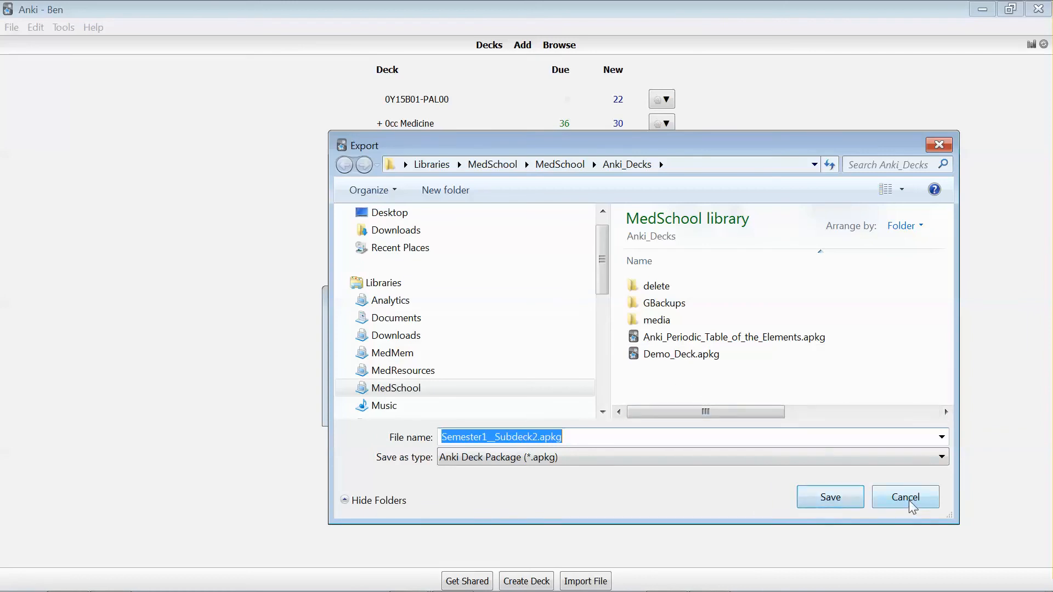
click(904, 497)
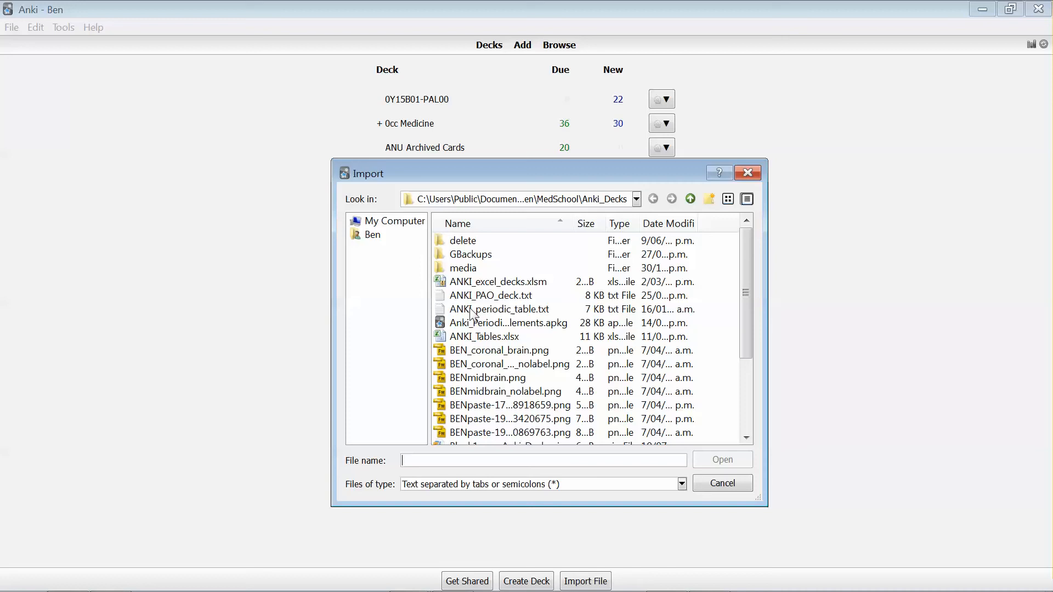
click(509, 323)
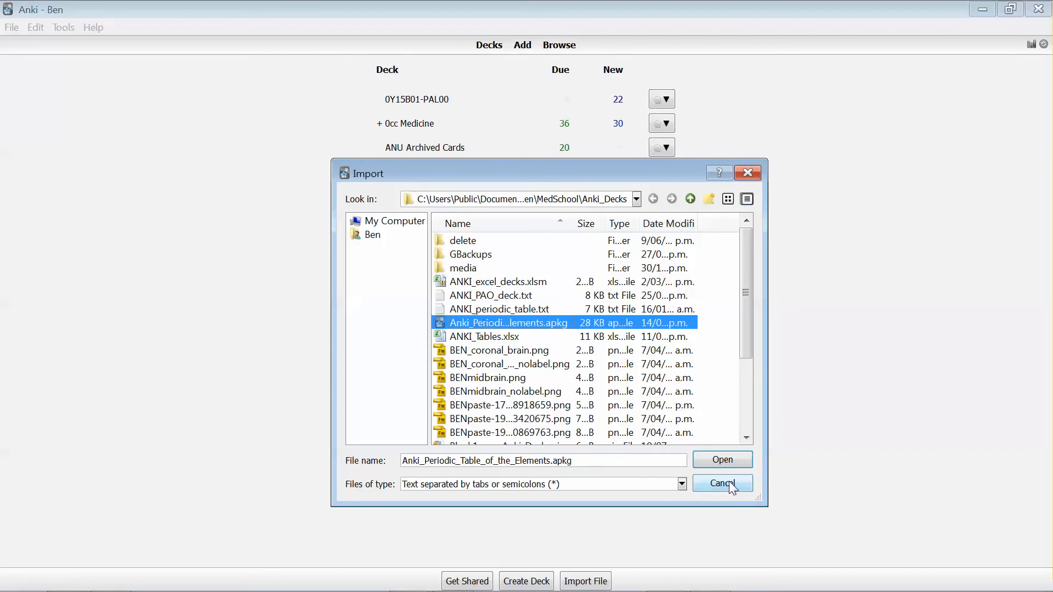
click(721, 483)
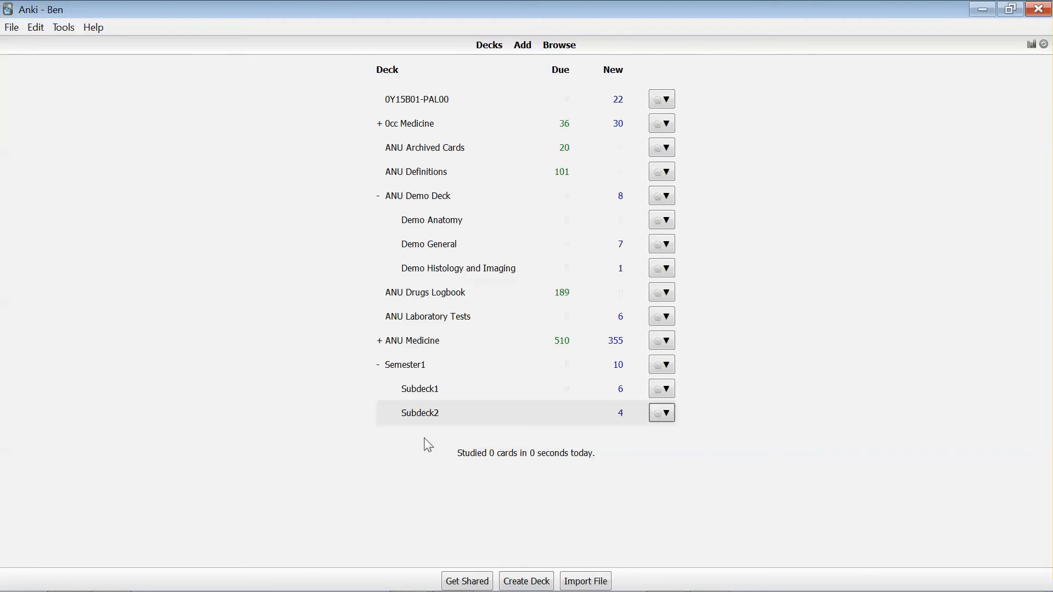
mouse_move(393, 314)
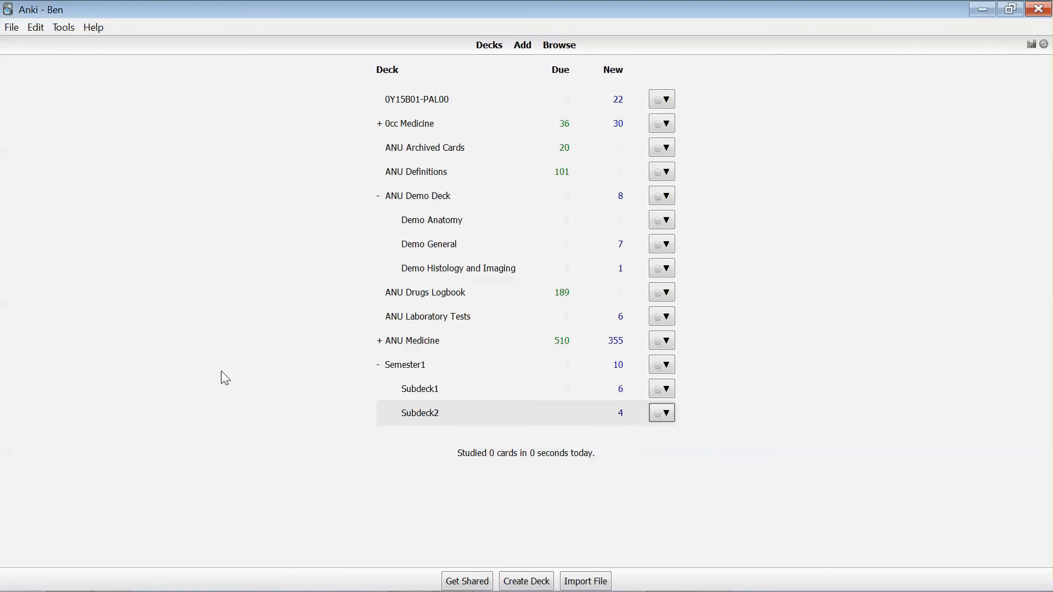
mouse_move(215, 388)
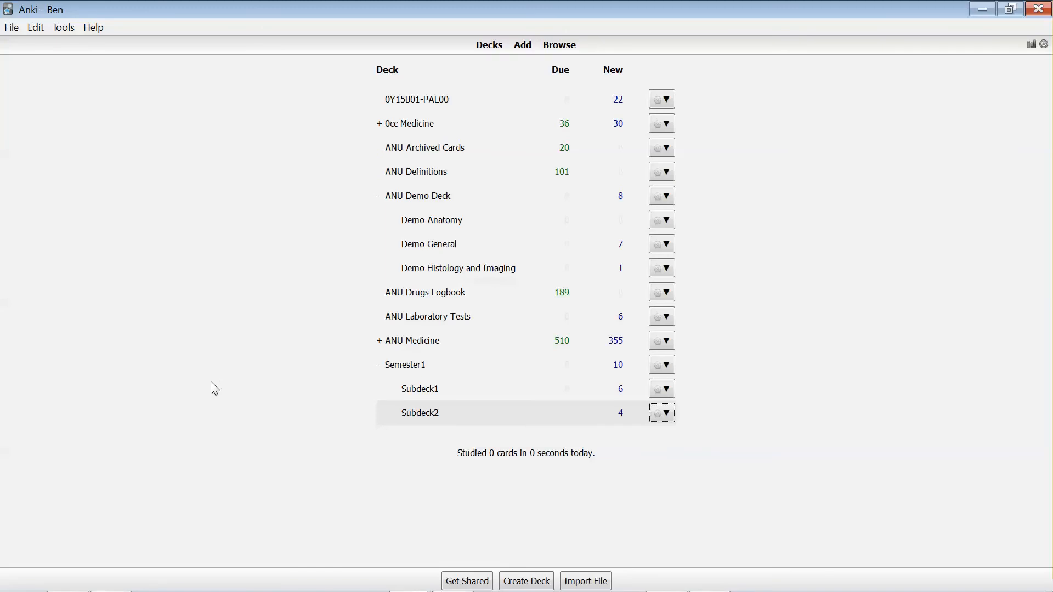
click(559, 45)
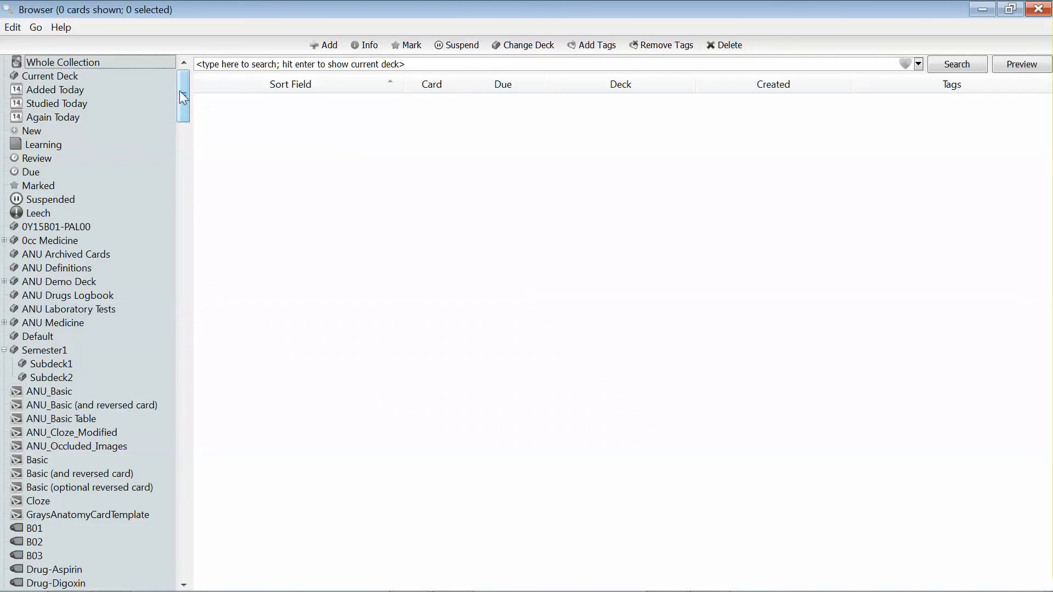
scroll(down, 3)
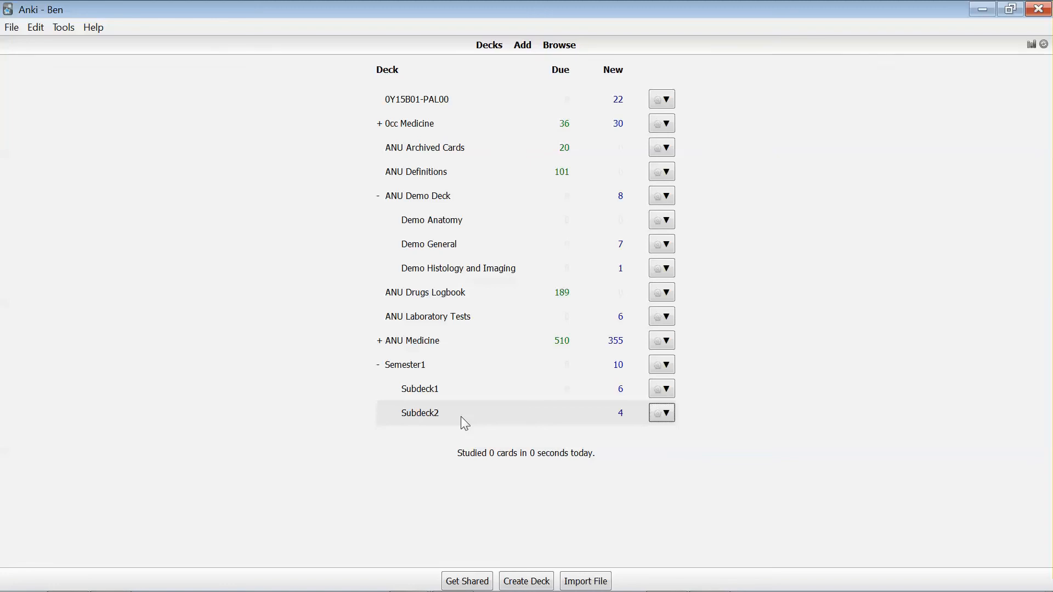
mouse_move(44, 71)
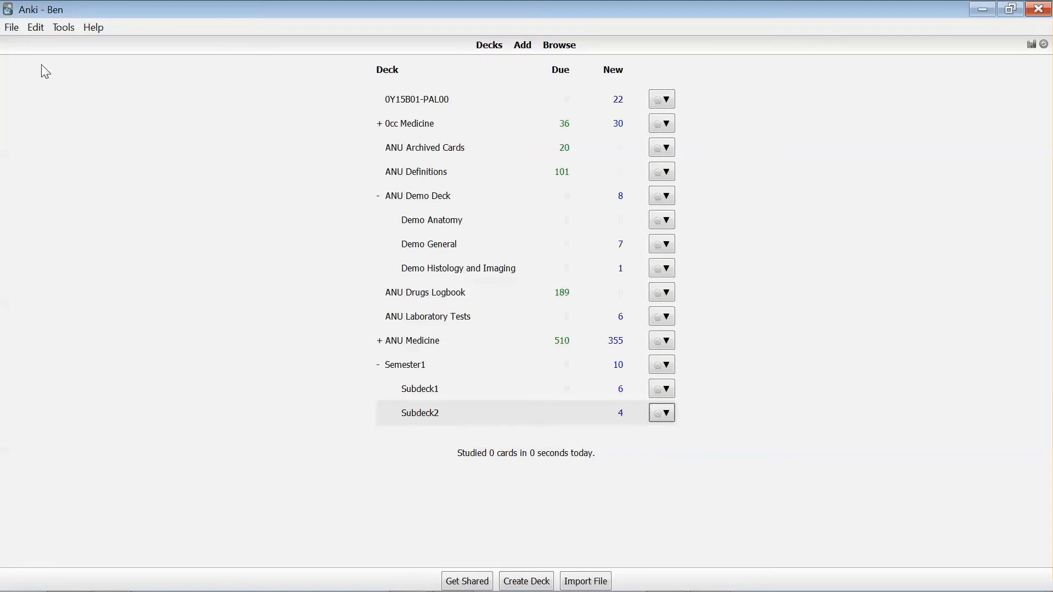
mouse_move(472, 431)
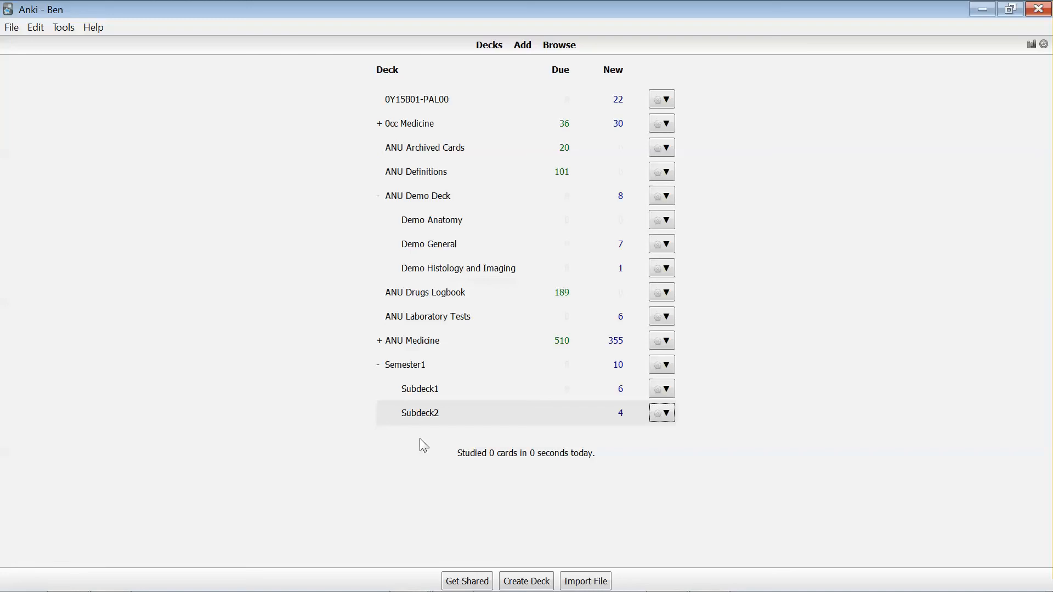
mouse_move(109, 302)
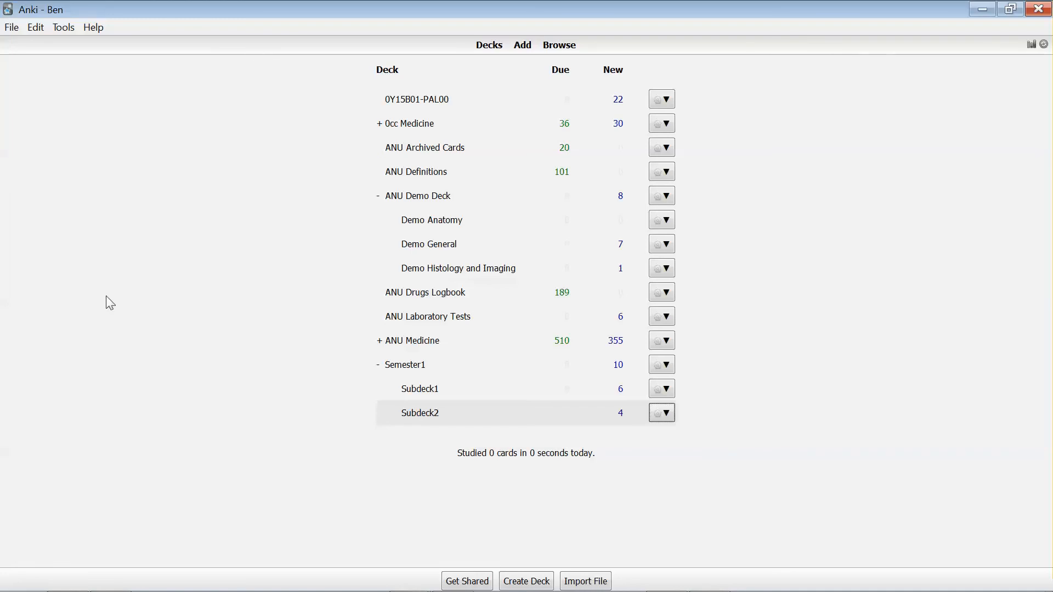
mouse_move(427, 477)
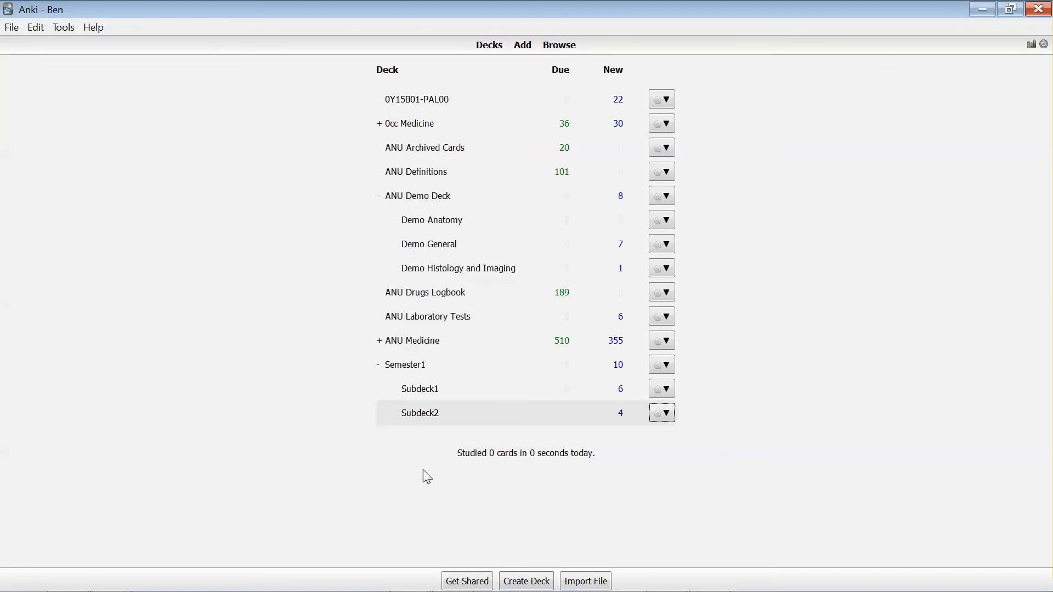
mouse_move(423, 433)
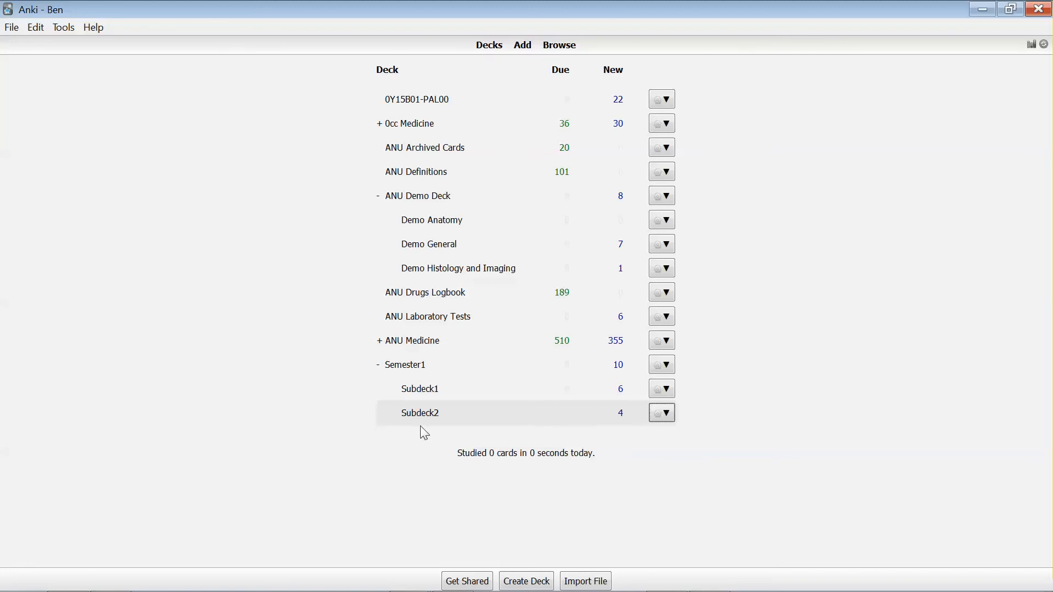
mouse_move(440, 384)
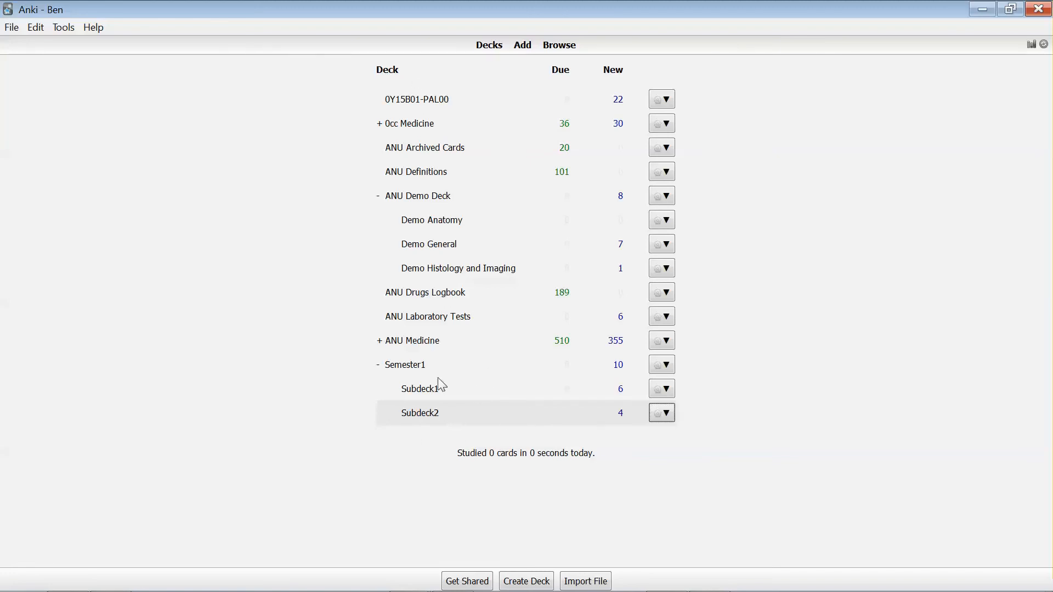